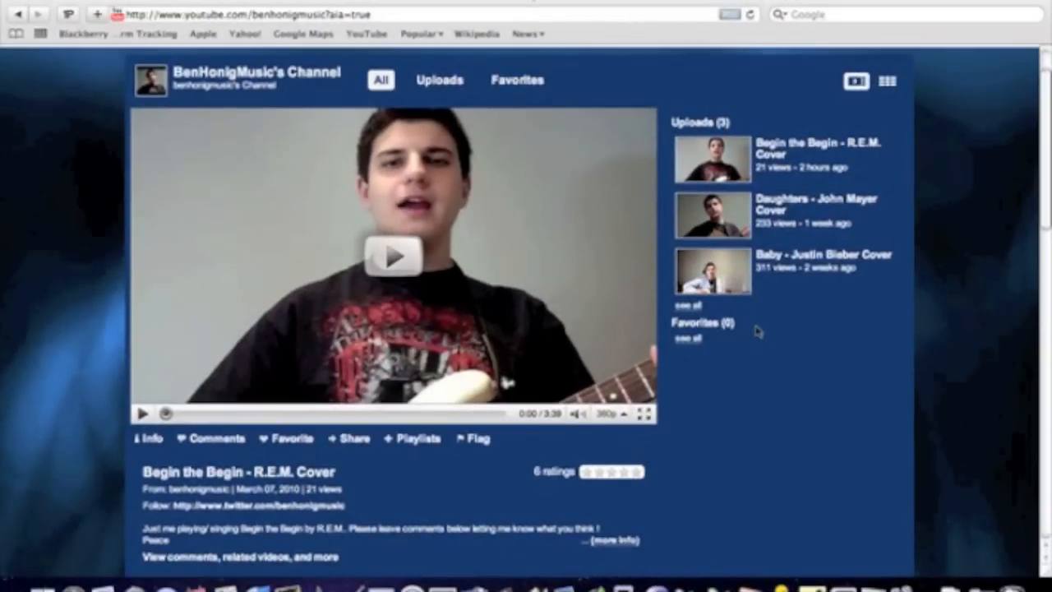
pyautogui.moveTo(809, 365)
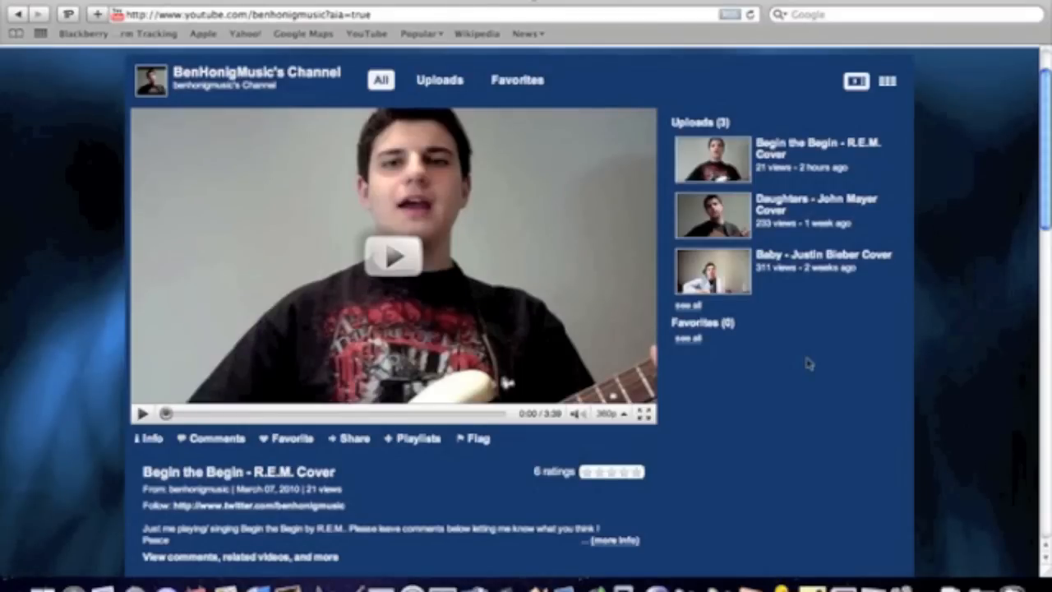
pyautogui.moveTo(783, 298)
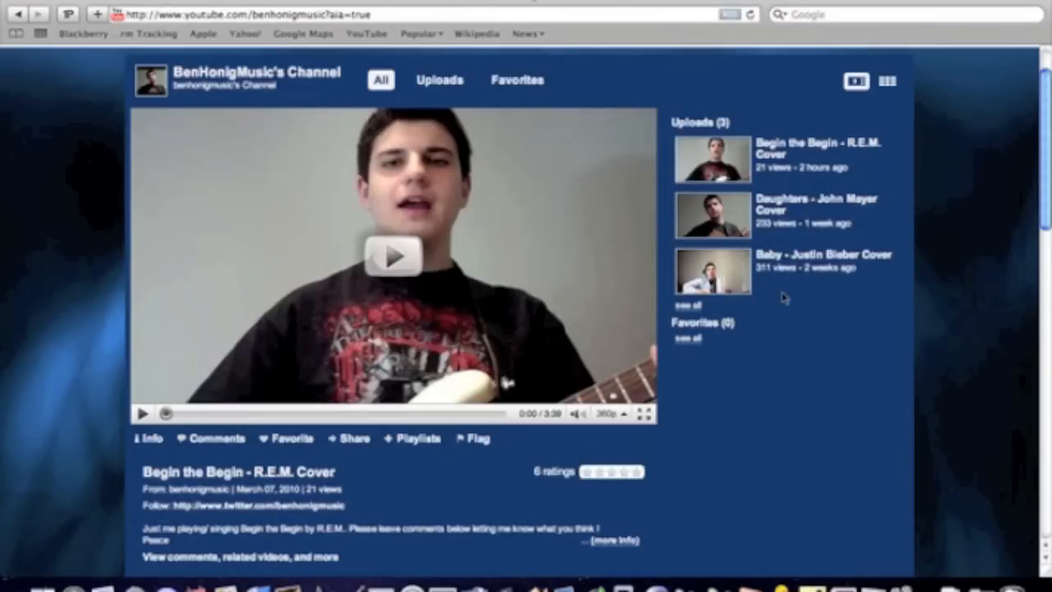
pyautogui.moveTo(725, 401)
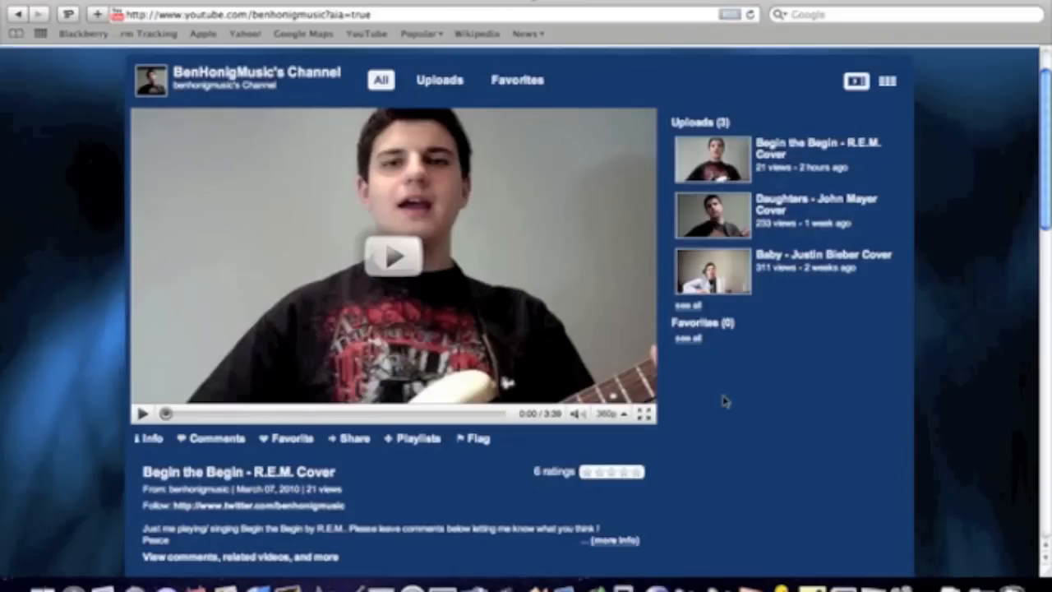
# - Show the BenHonigMusic channel's Uploads tab and scroll through the profile and subscribers sections
pyautogui.click(441, 77)
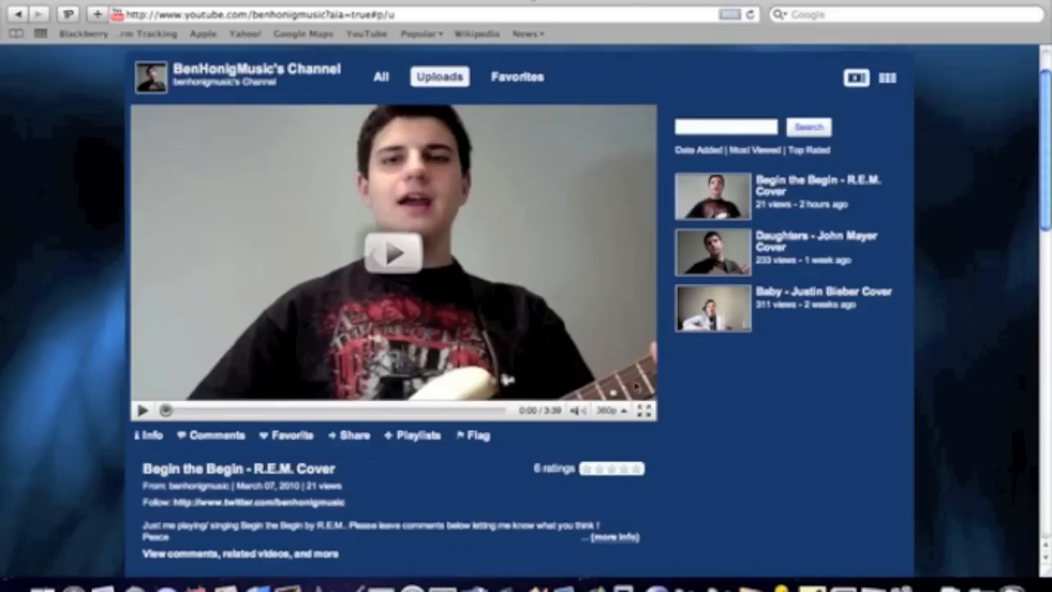
pyautogui.moveTo(781, 353)
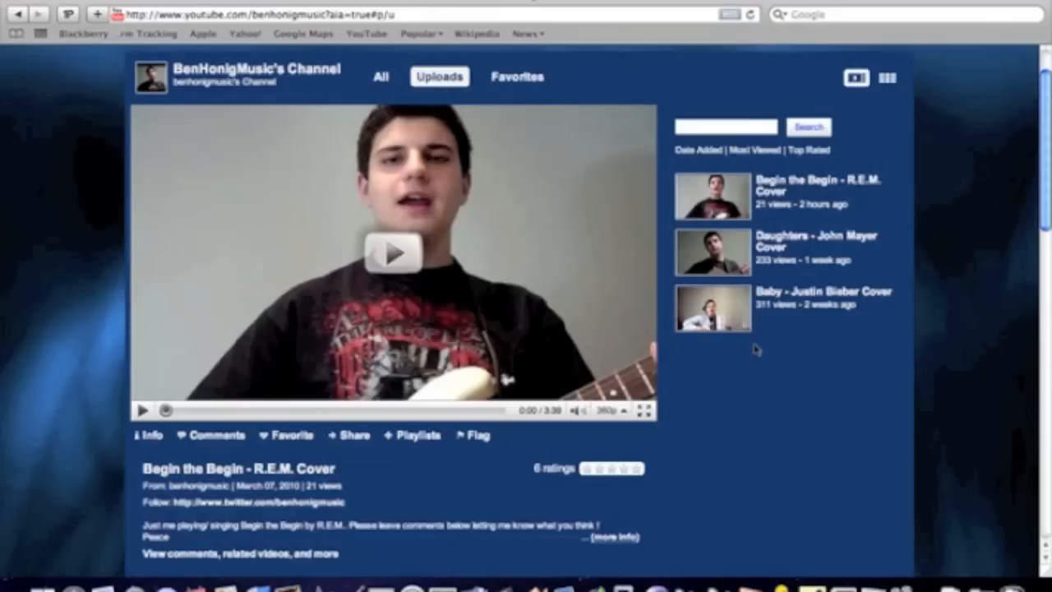
pyautogui.scroll(-3)
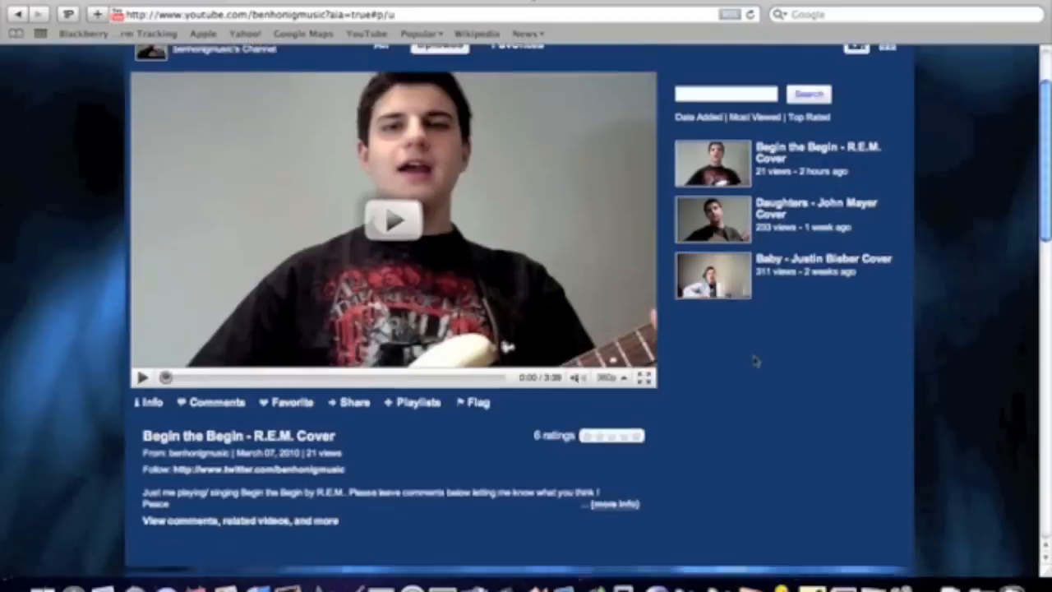
pyautogui.scroll(-3)
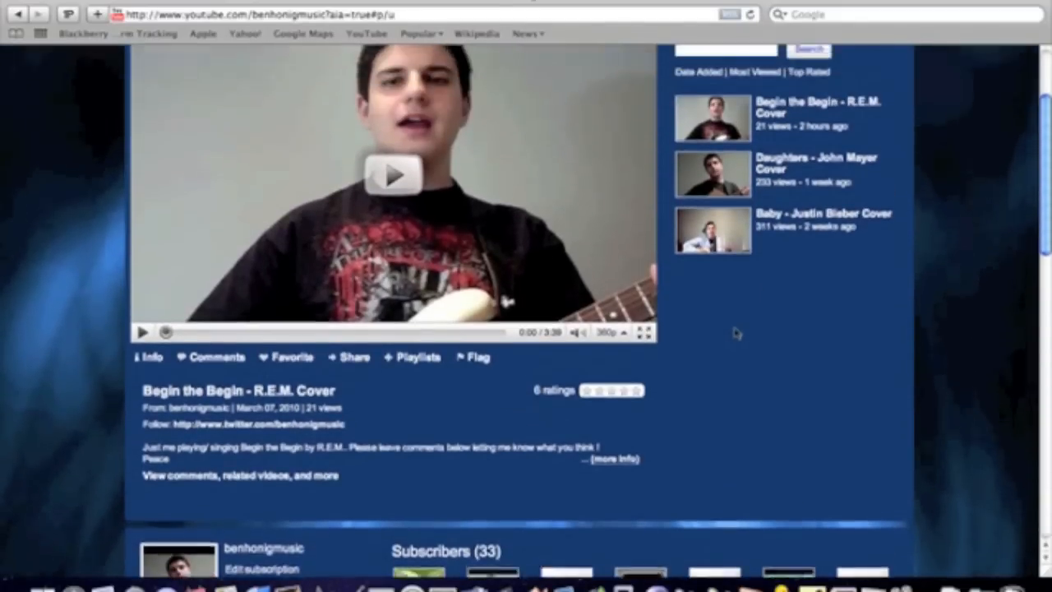
pyautogui.scroll(3)
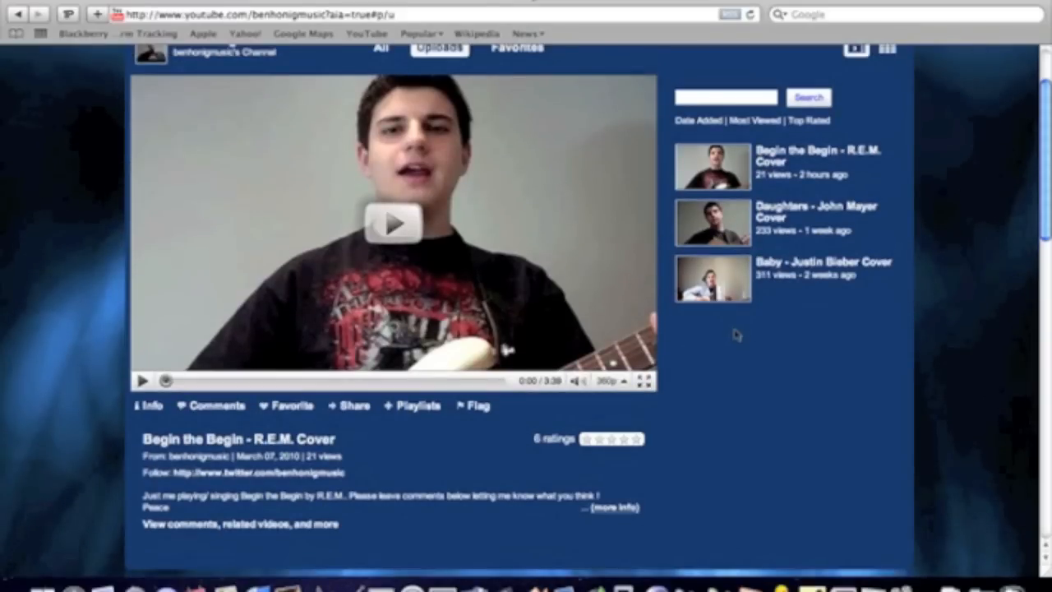
pyautogui.moveTo(760, 372)
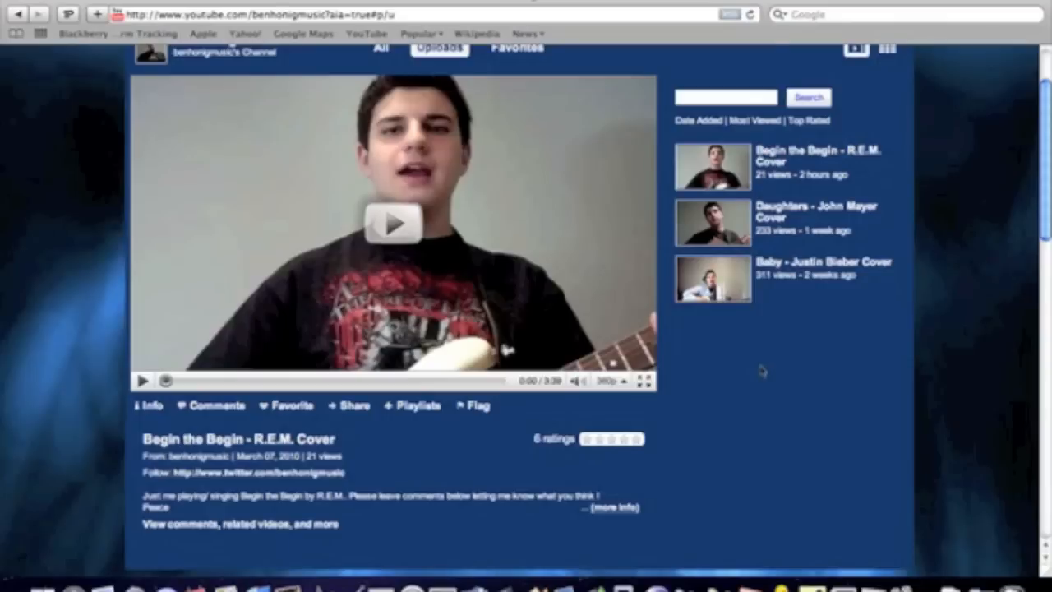
pyautogui.moveTo(758, 368)
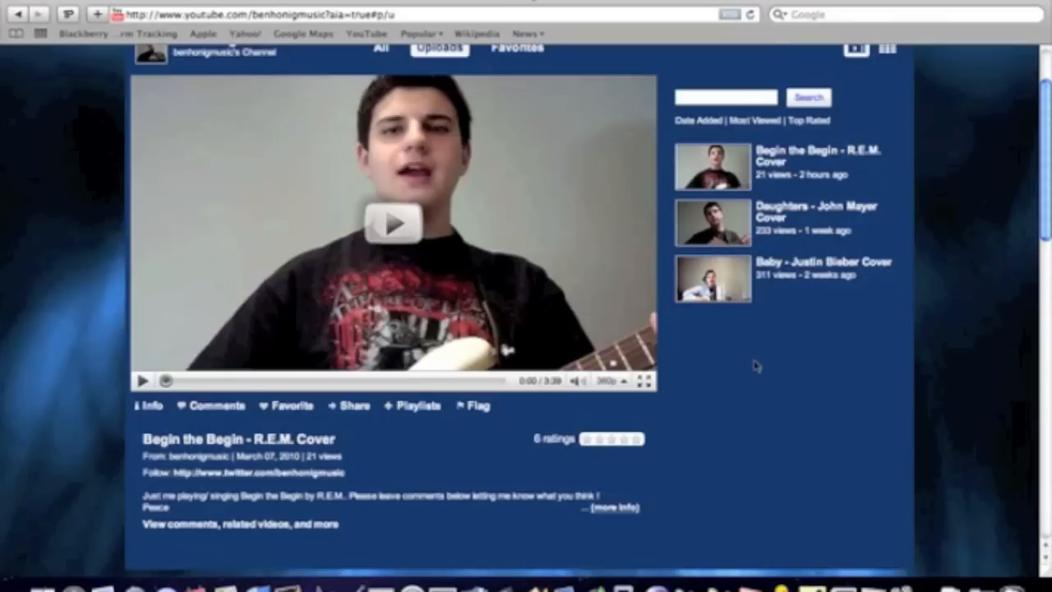
pyautogui.scroll(-3)
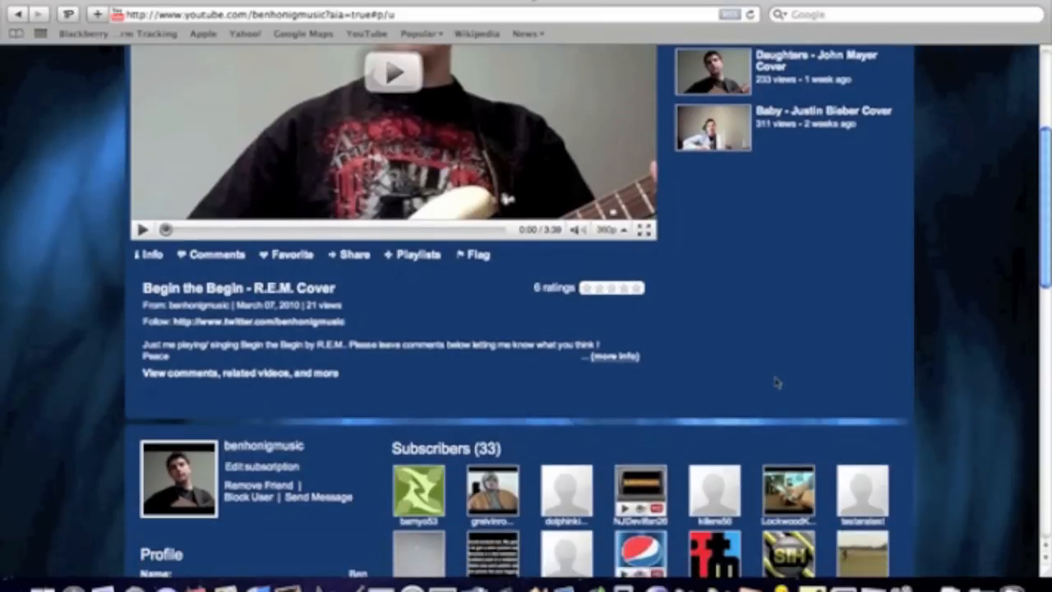
pyautogui.moveTo(760, 368)
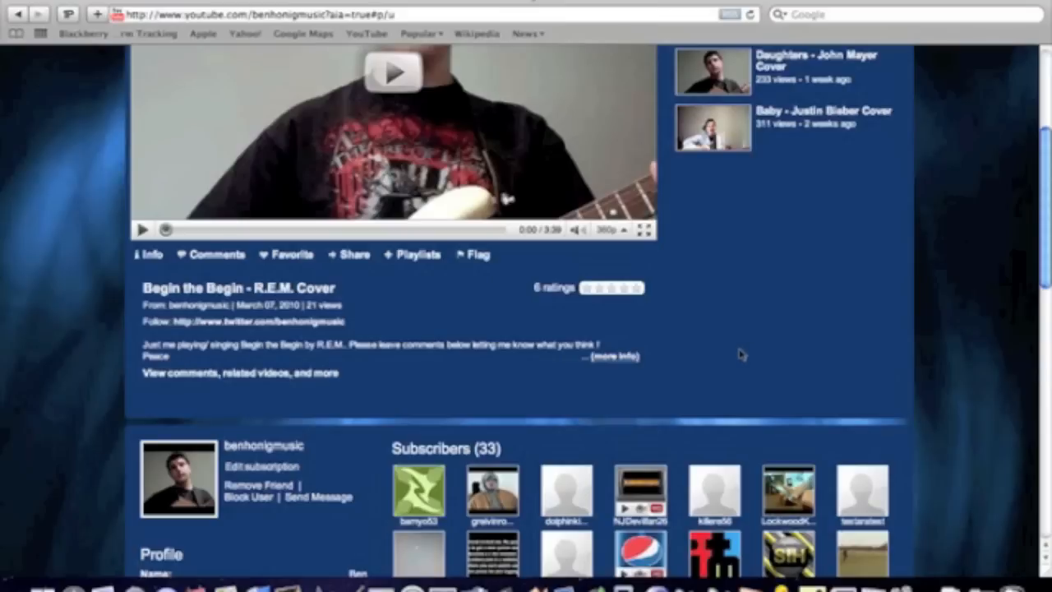
pyautogui.moveTo(754, 342)
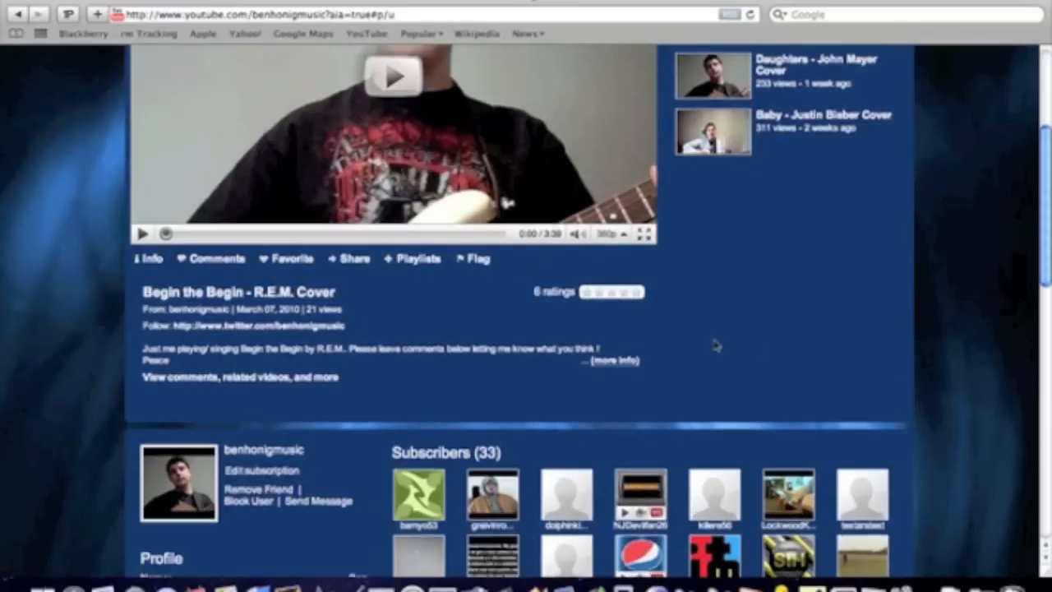
# - Give the featured Begin the Begin R.E.M. cover a five-star rating in the ratings bar
pyautogui.scroll(3)
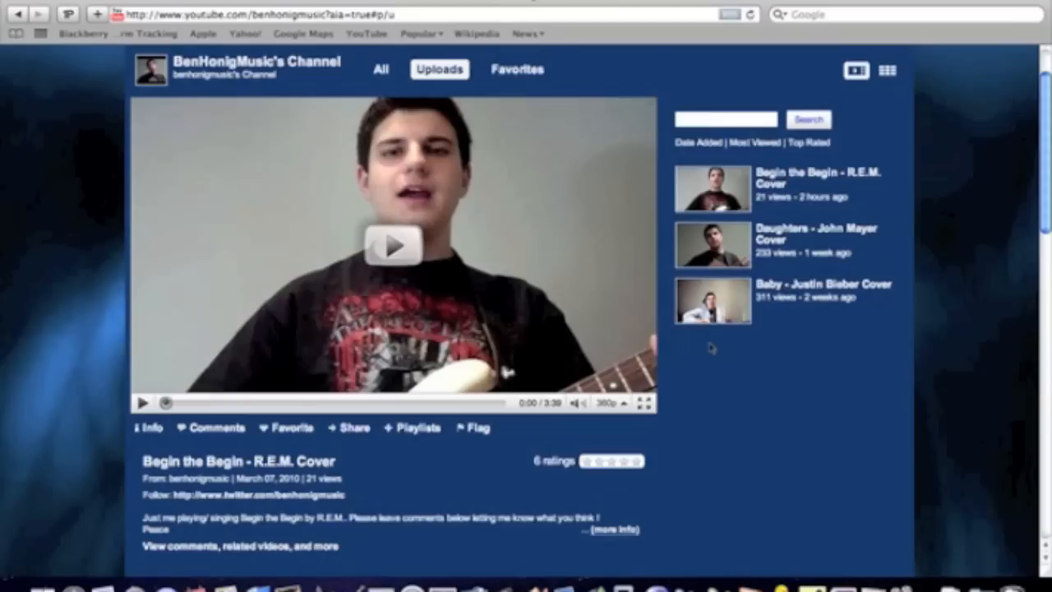
pyautogui.moveTo(703, 355)
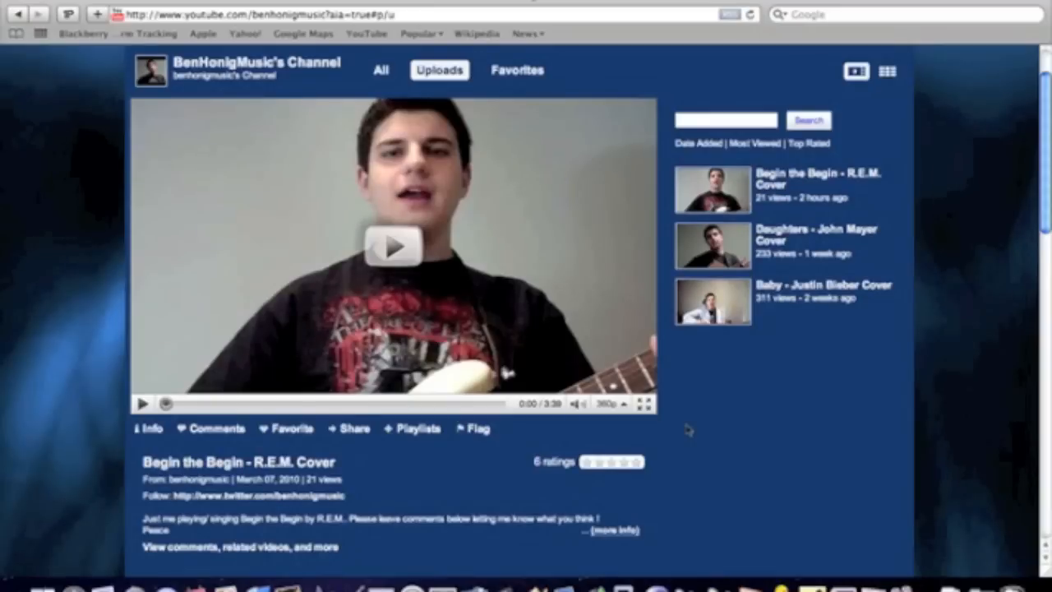
pyautogui.click(589, 460)
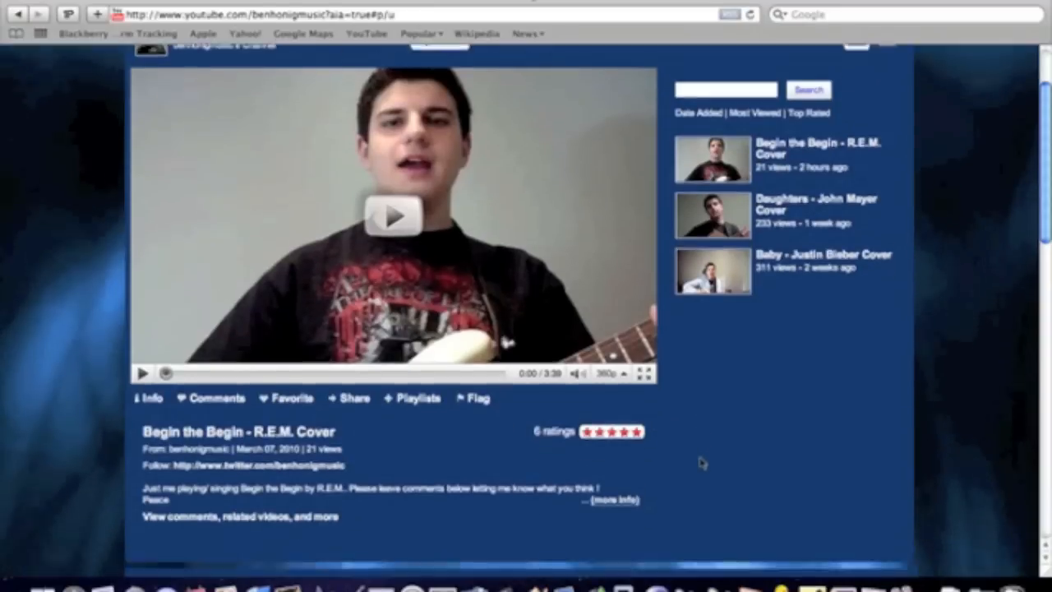
pyautogui.scroll(-3)
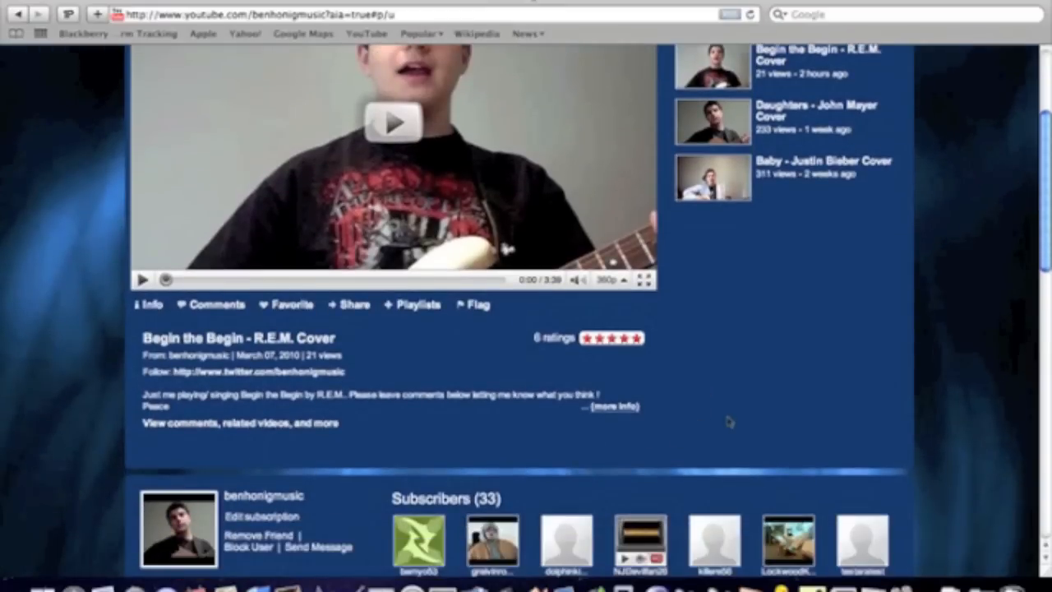
pyautogui.scroll(-3)
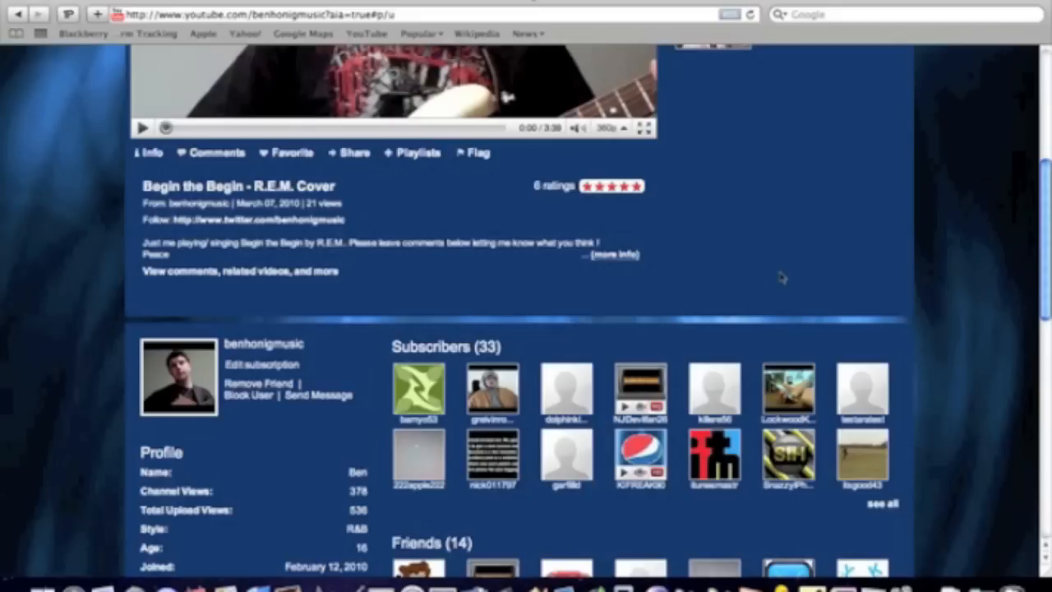
pyautogui.moveTo(675, 304)
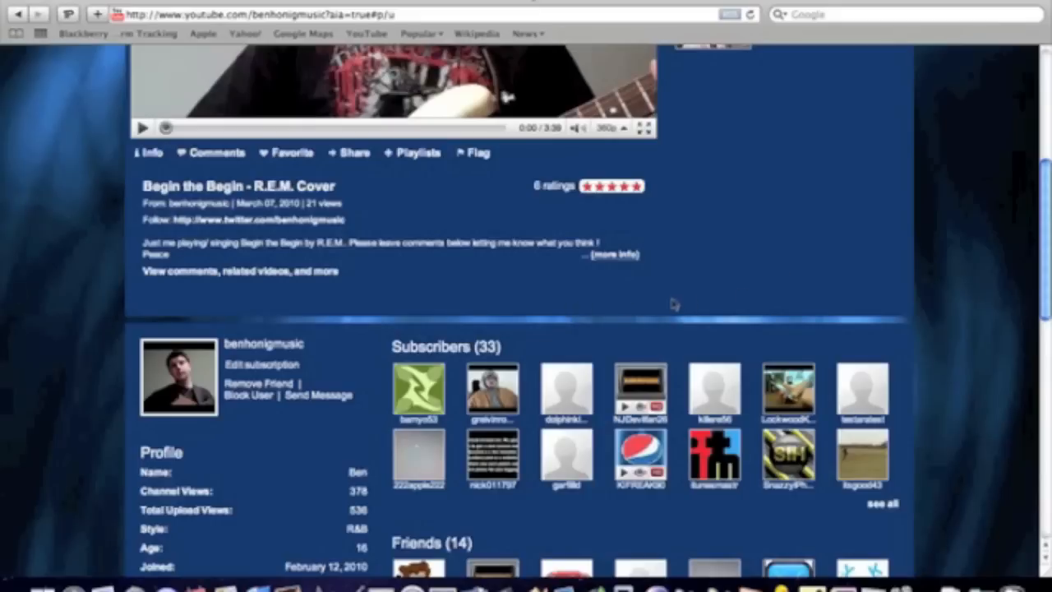
pyautogui.scroll(3)
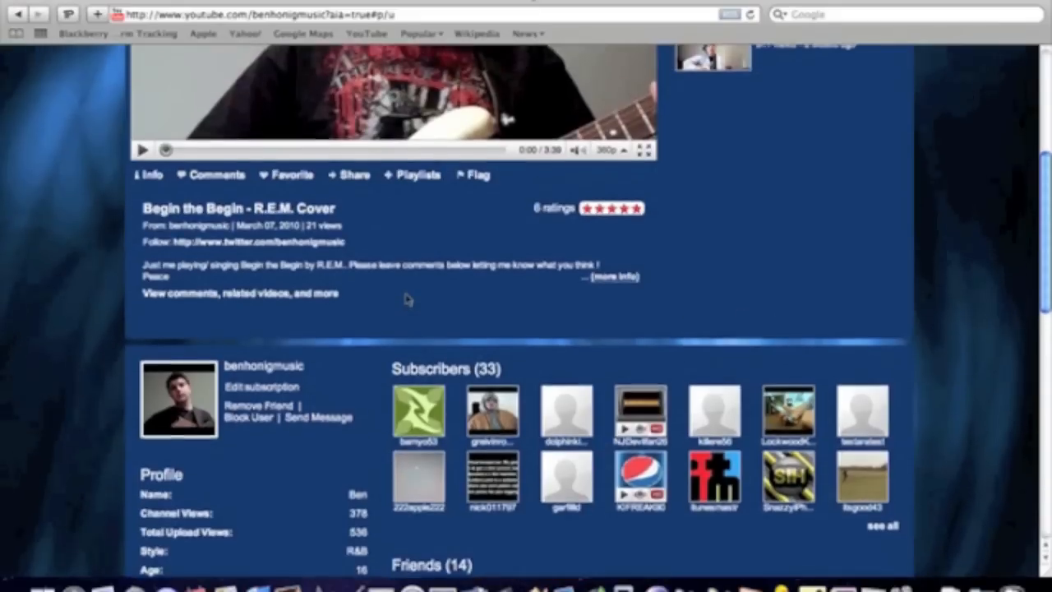
pyautogui.scroll(3)
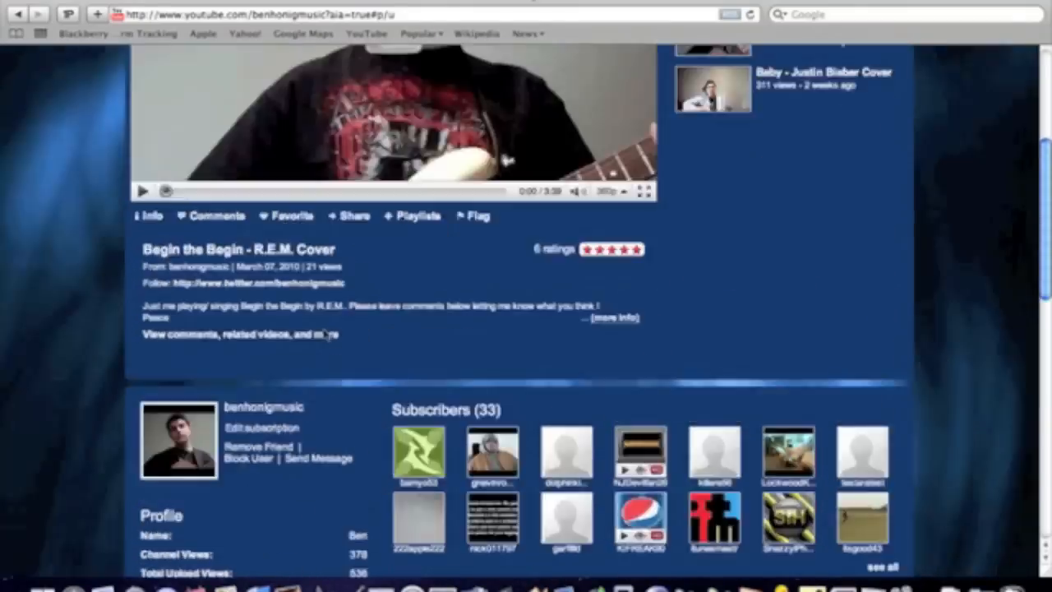
pyautogui.scroll(3)
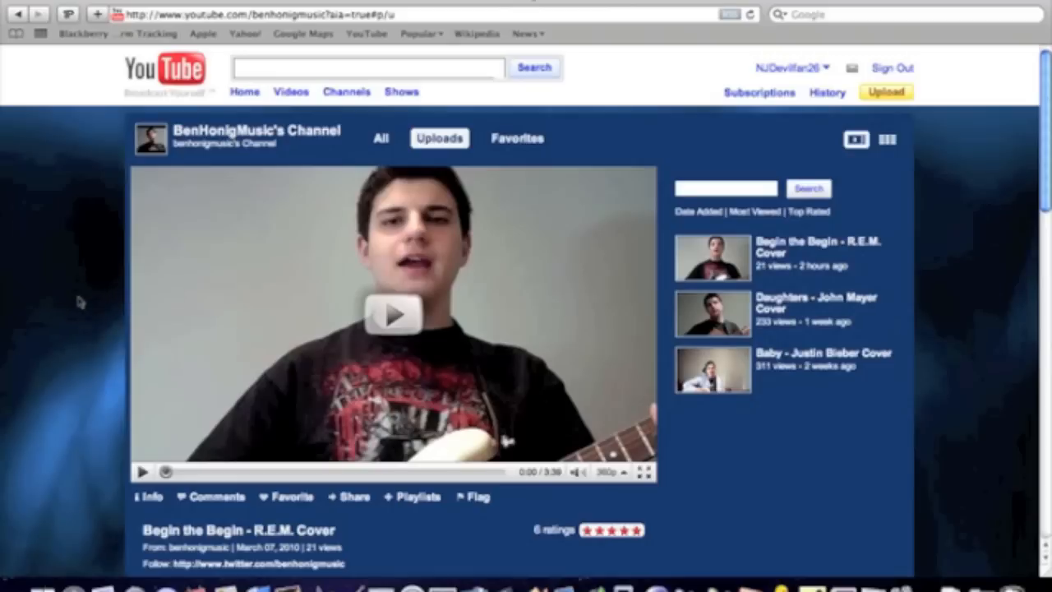
pyautogui.moveTo(72, 329)
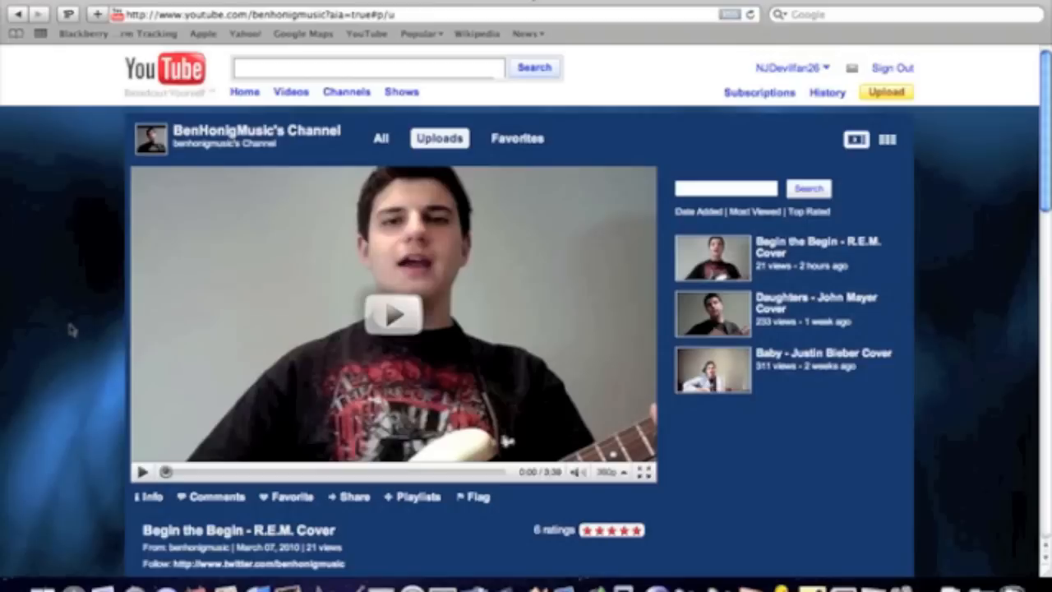
pyautogui.moveTo(721, 124)
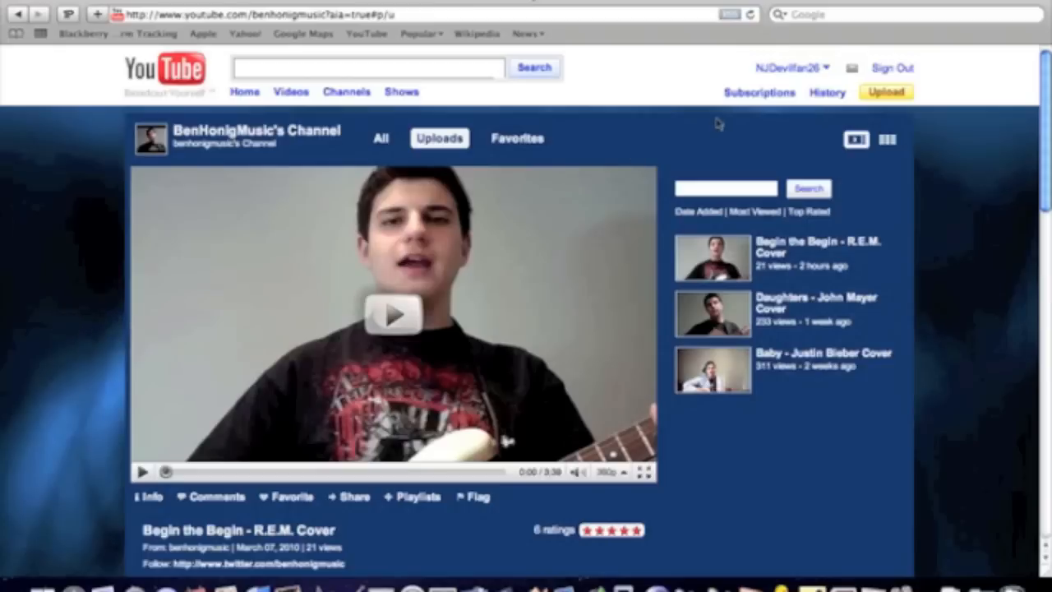
pyautogui.moveTo(710, 125)
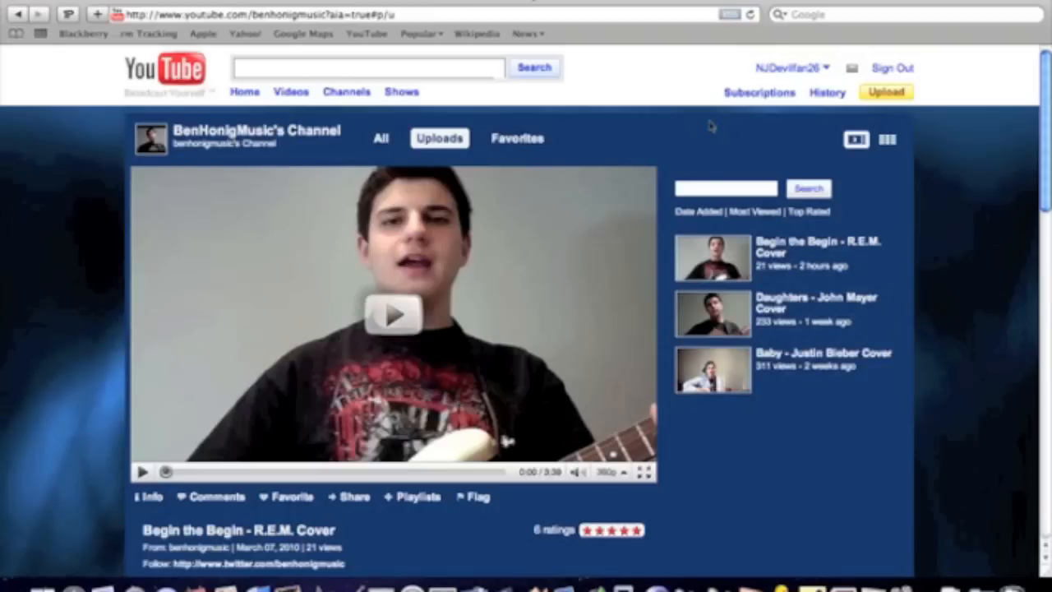